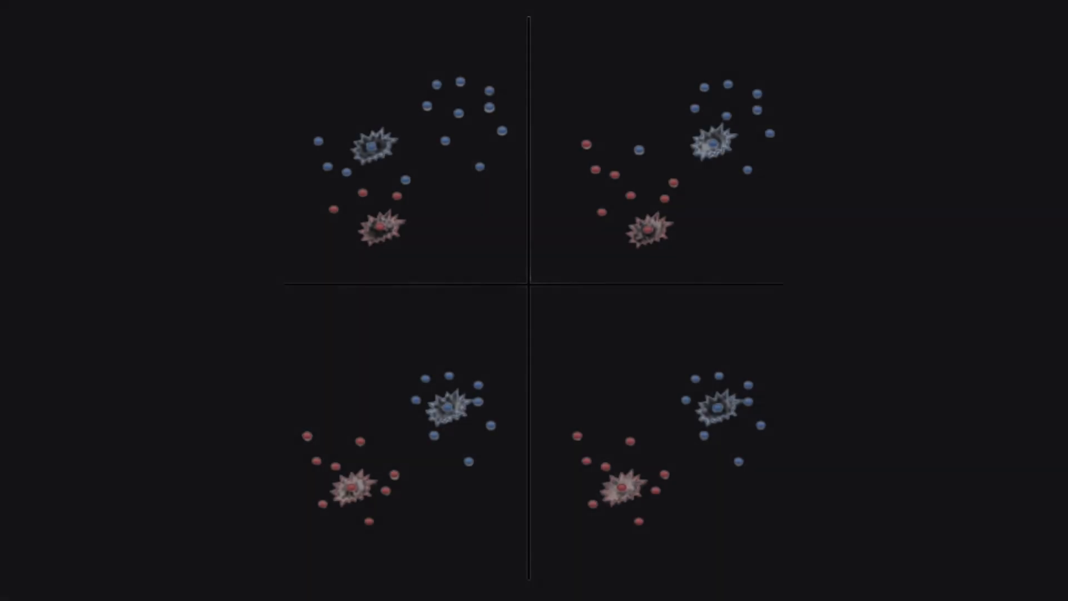
{"action": "type", "text": "import"}
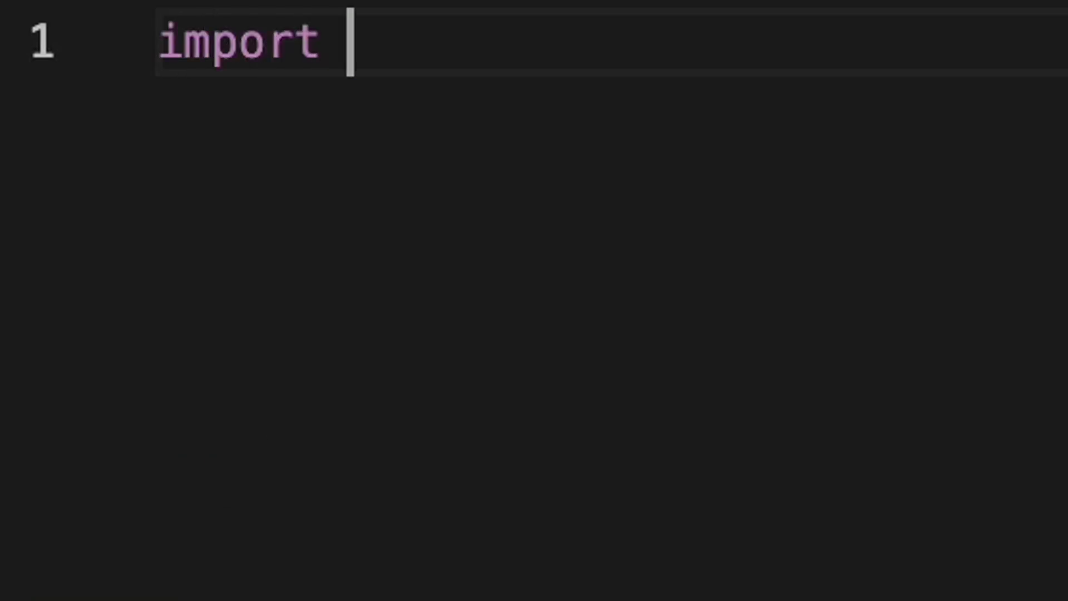